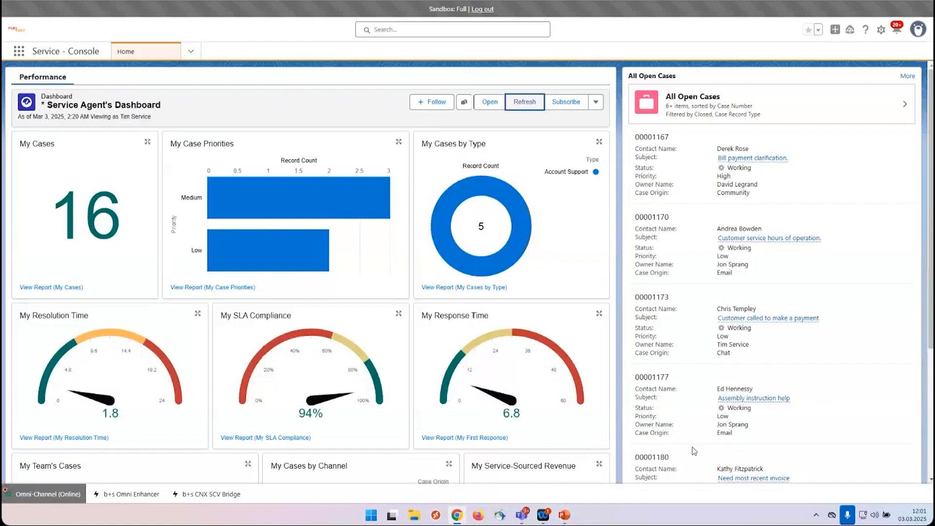
mouse_move(694, 441)
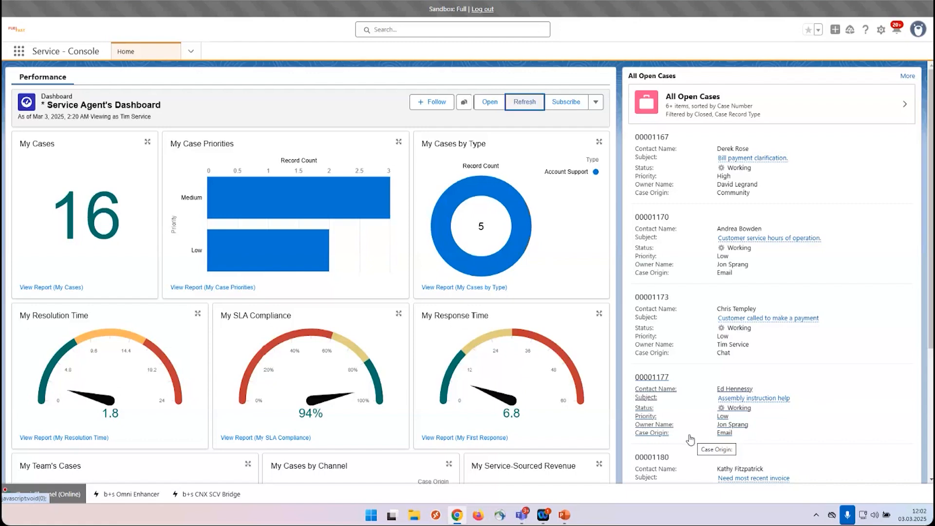
mouse_move(620, 385)
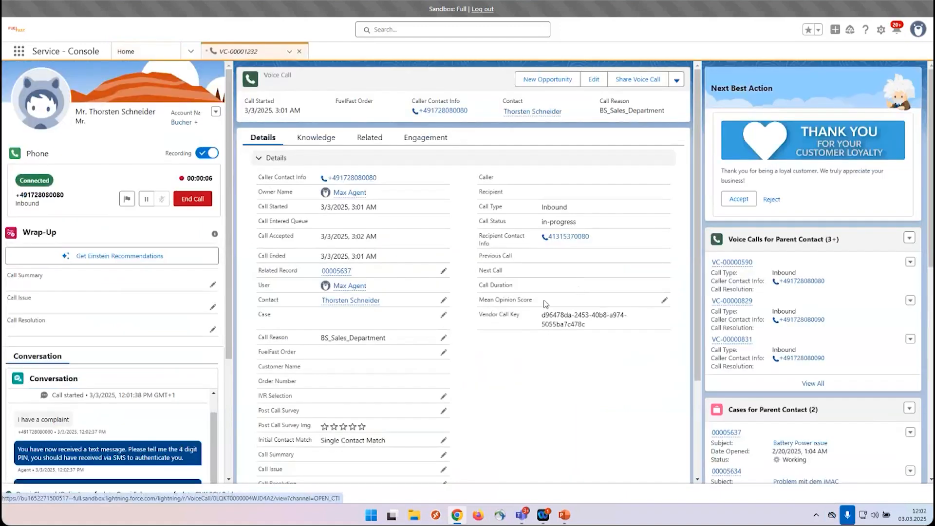
mouse_move(472, 338)
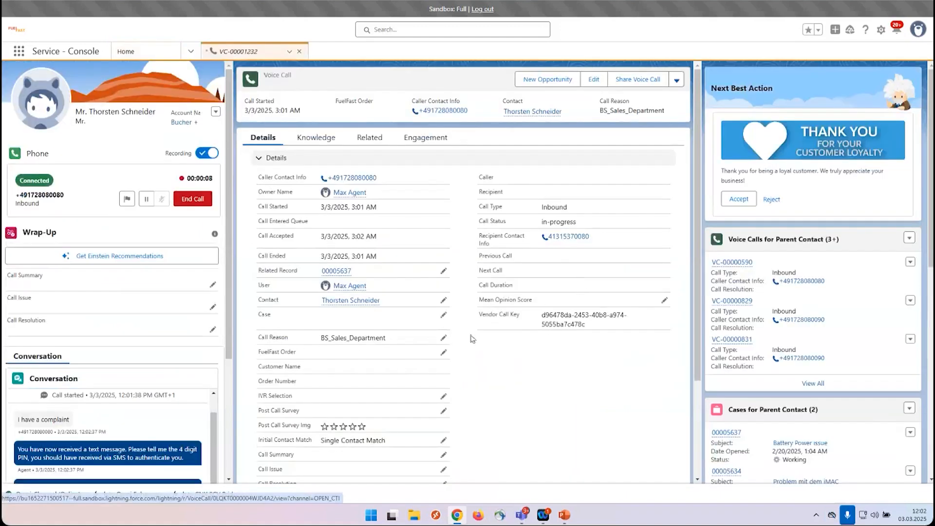
Preview the caller's contact details, then scroll the conversation to the Run Remote Diagnostics recommendation
left_click(350, 300)
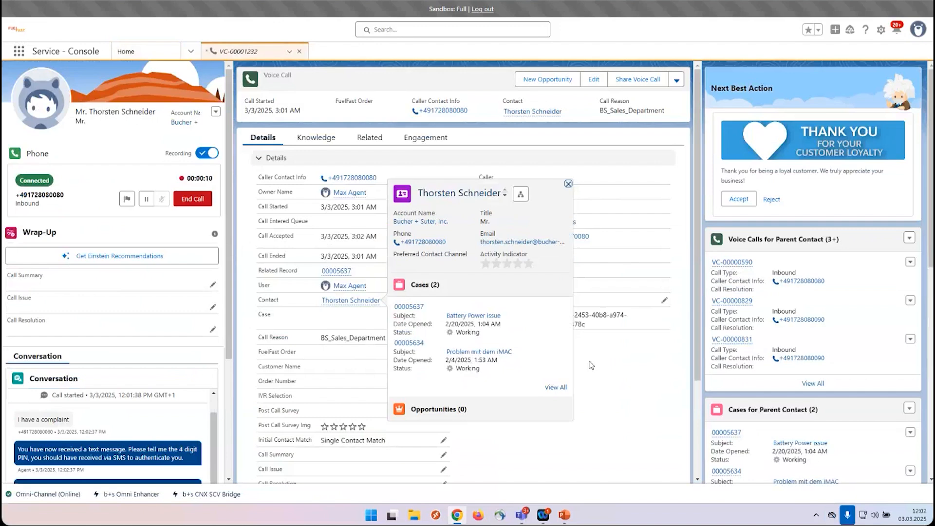
left_click(566, 183)
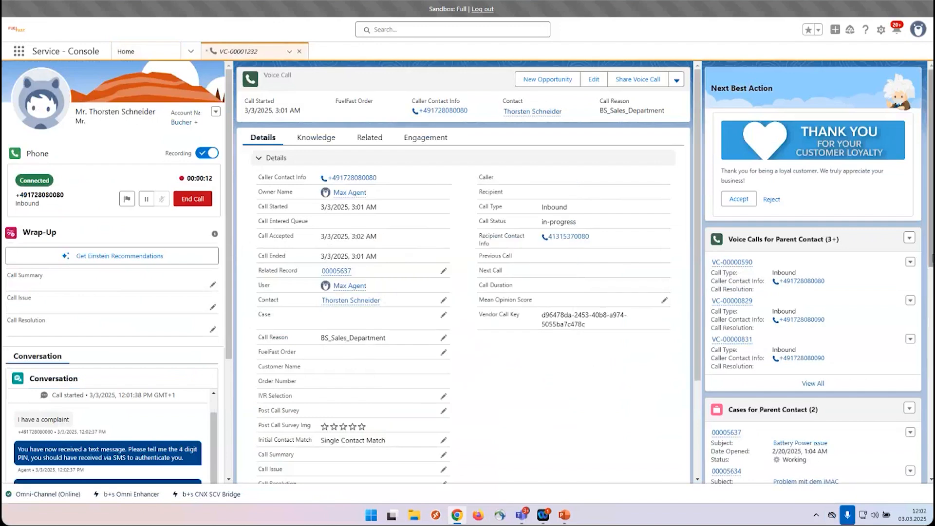
scroll("down", 3)
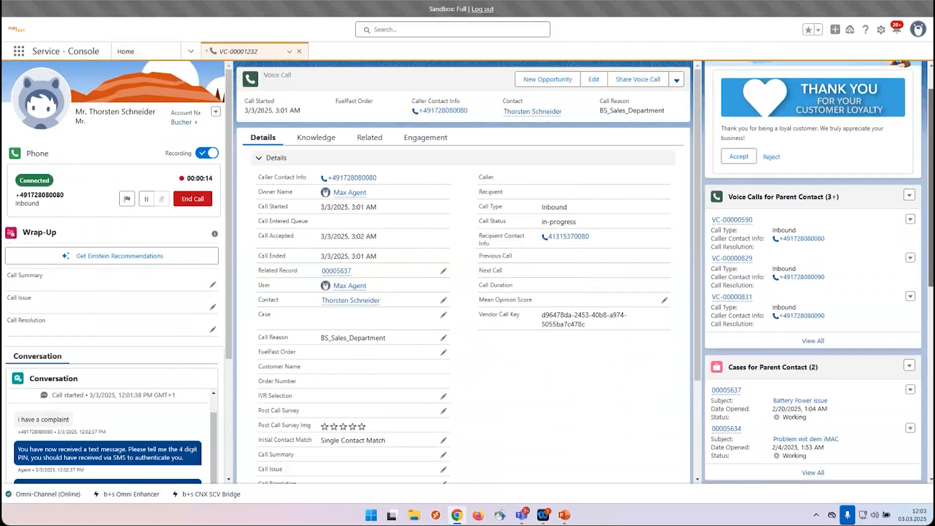
scroll("down", 3)
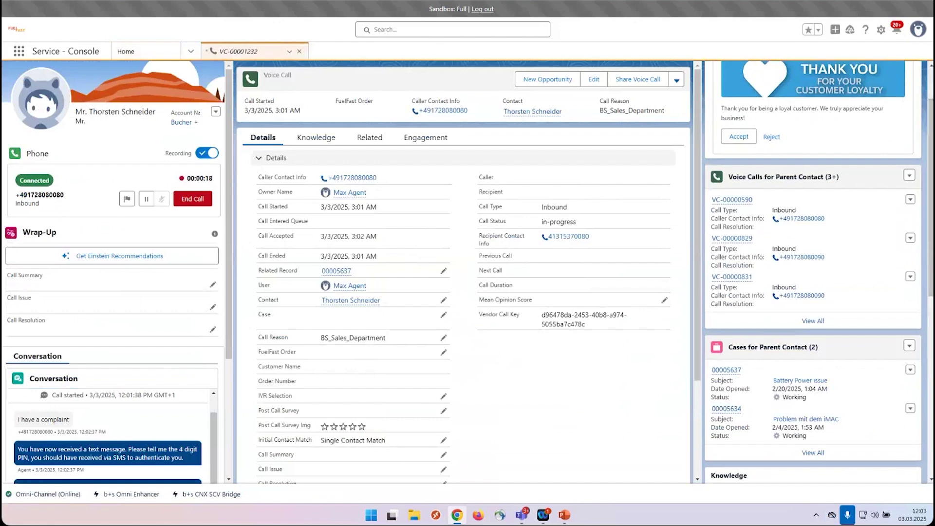
mouse_move(862, 392)
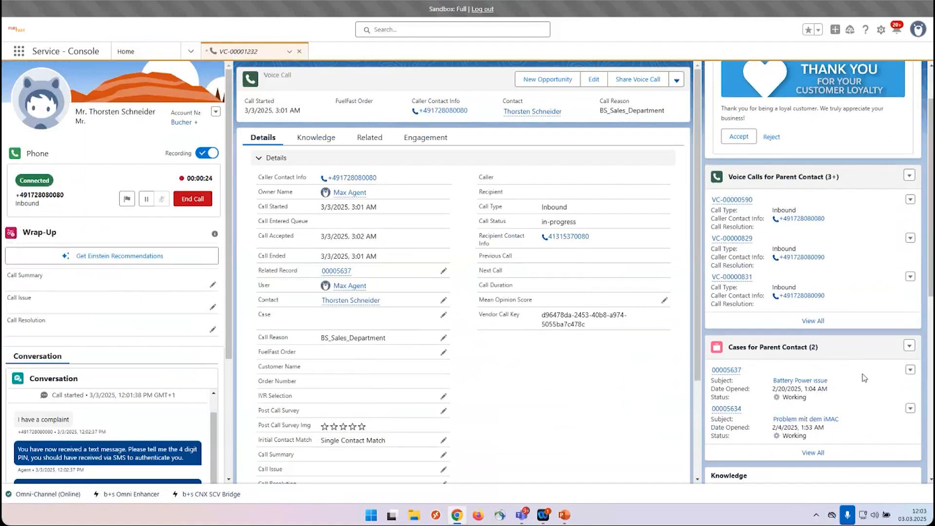
mouse_move(227, 453)
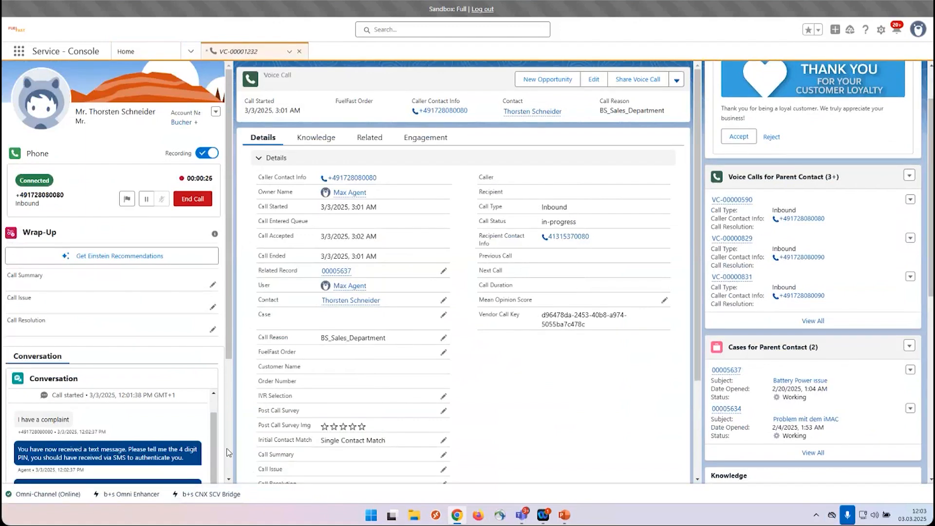
scroll("down", 3)
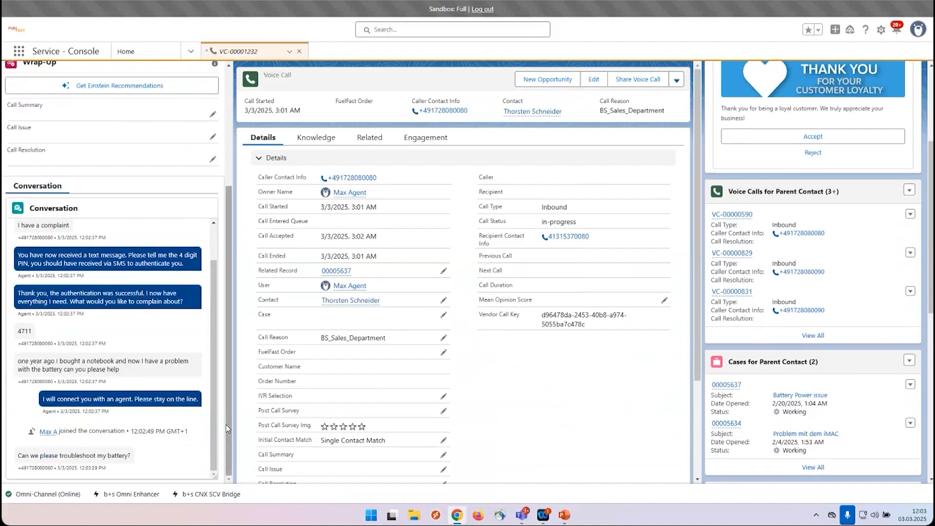
mouse_move(626, 369)
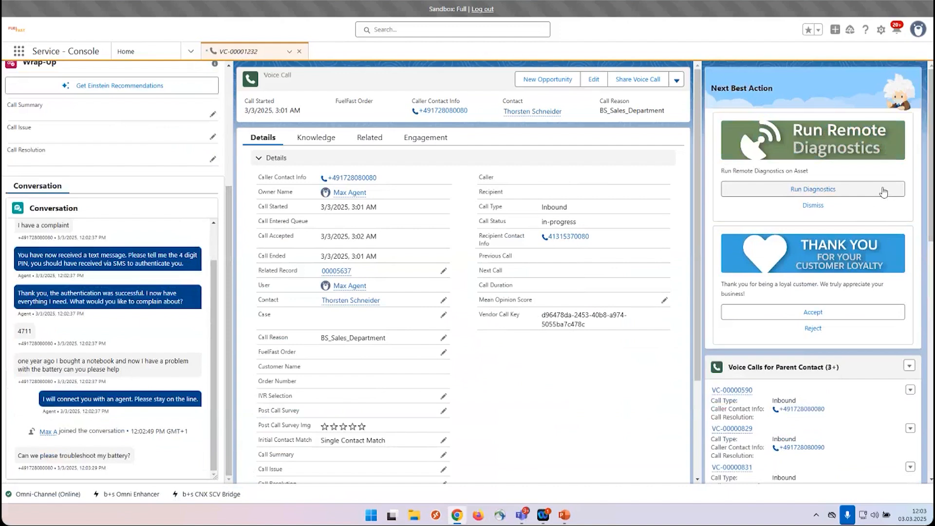
mouse_move(815, 191)
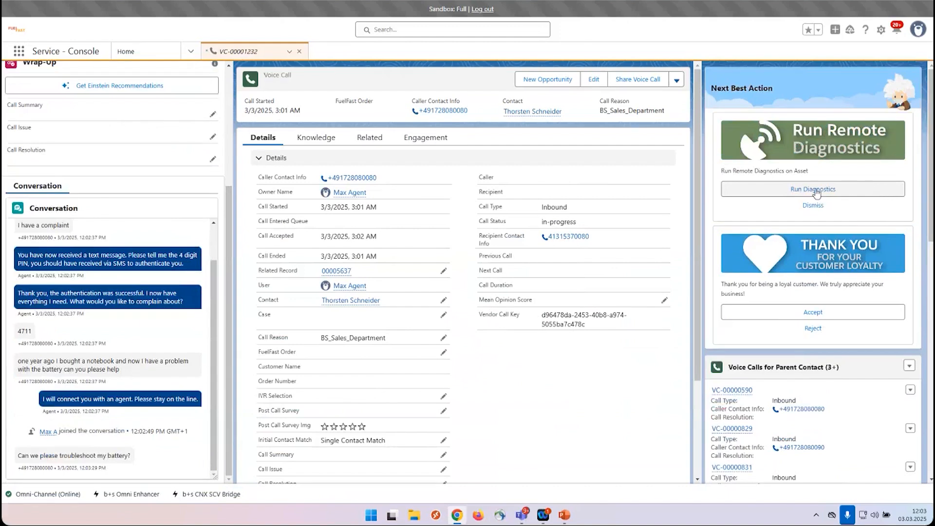
Start remote diagnostics on the asset and run the Battery Integrity test
left_click(812, 189)
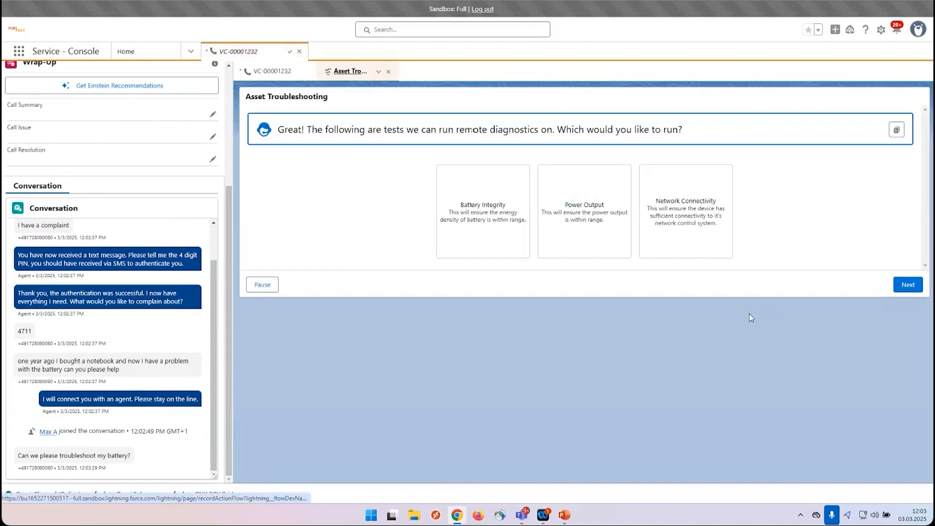
mouse_move(654, 373)
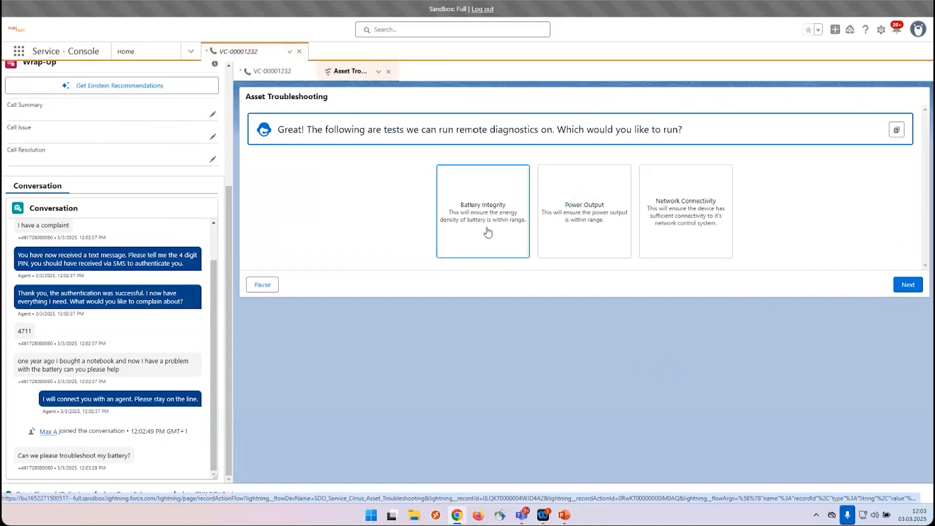
left_click(481, 211)
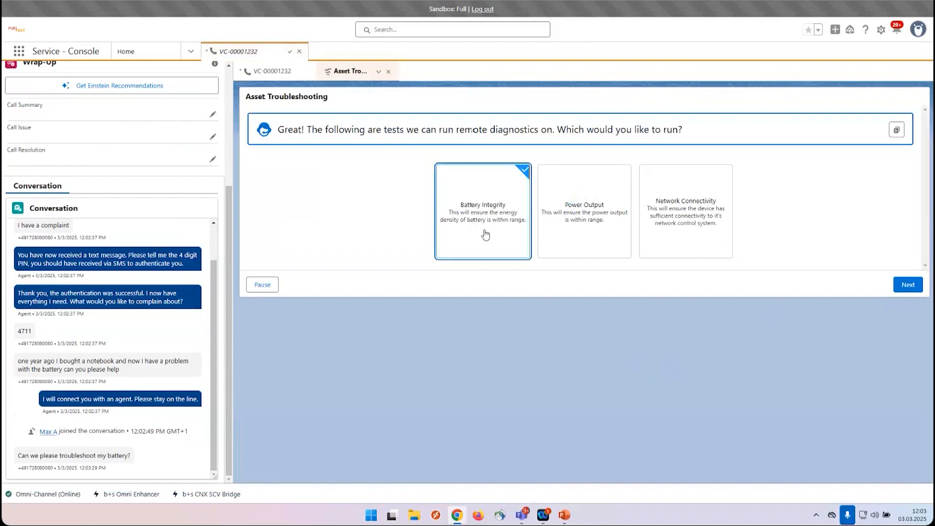
left_click(907, 285)
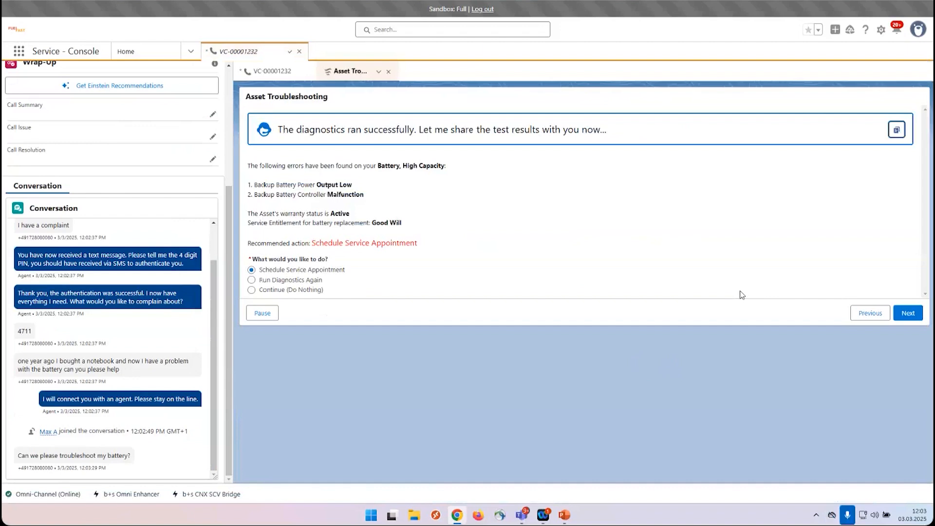
mouse_move(741, 291)
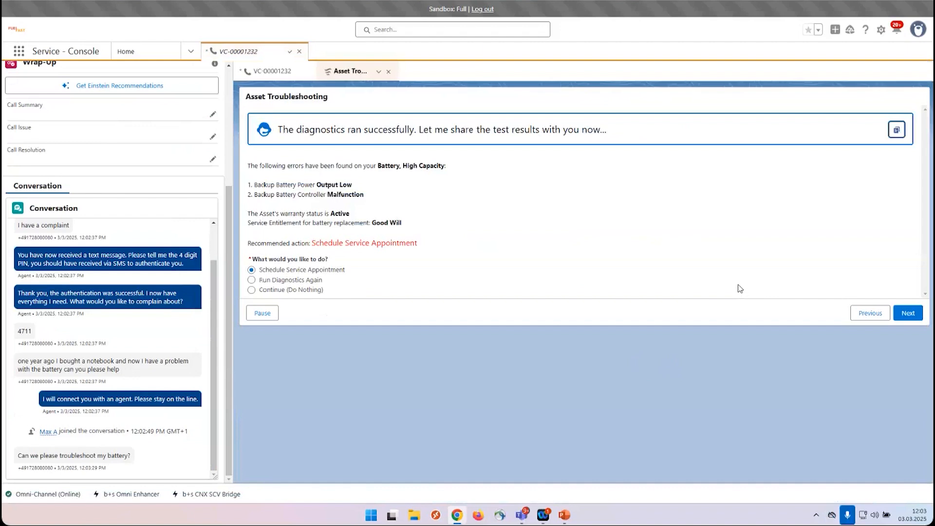
mouse_move(557, 302)
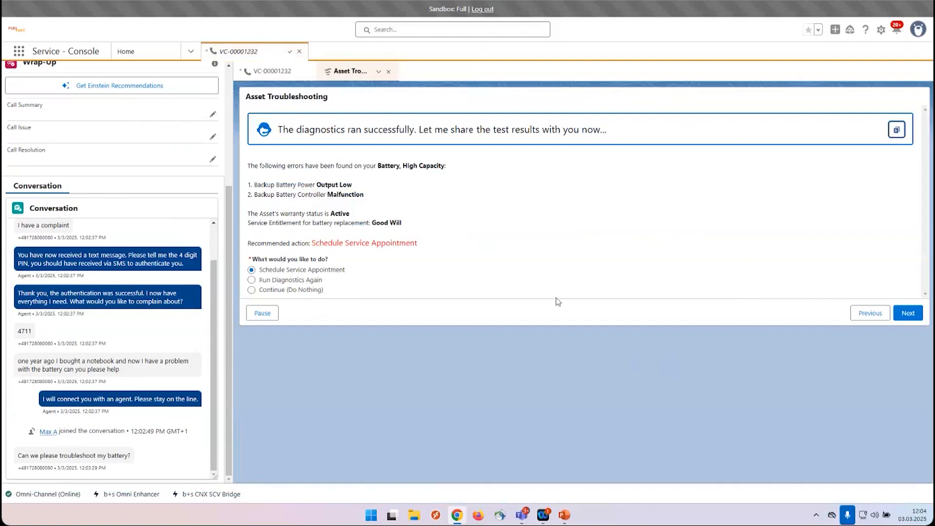
mouse_move(552, 275)
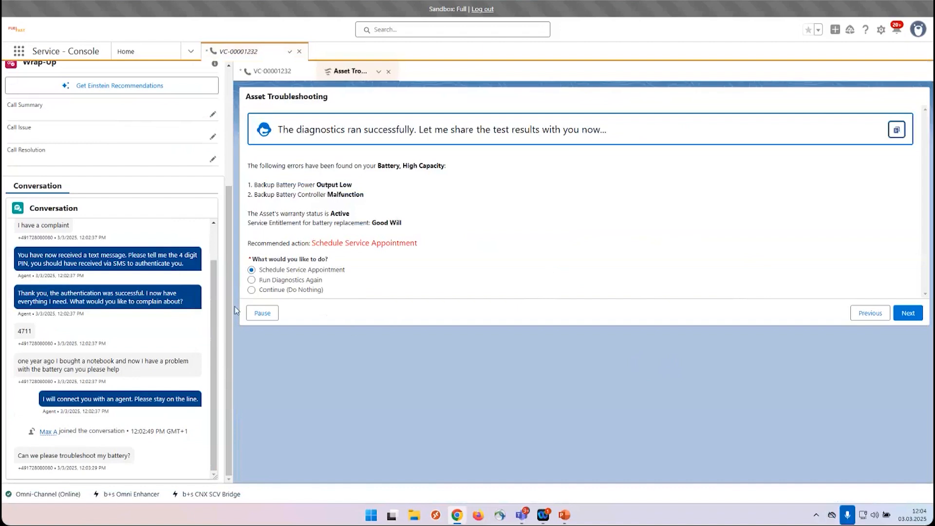
Finish the troubleshooting flow with Continue (Do Nothing) and return to the voice call record
left_click(252, 290)
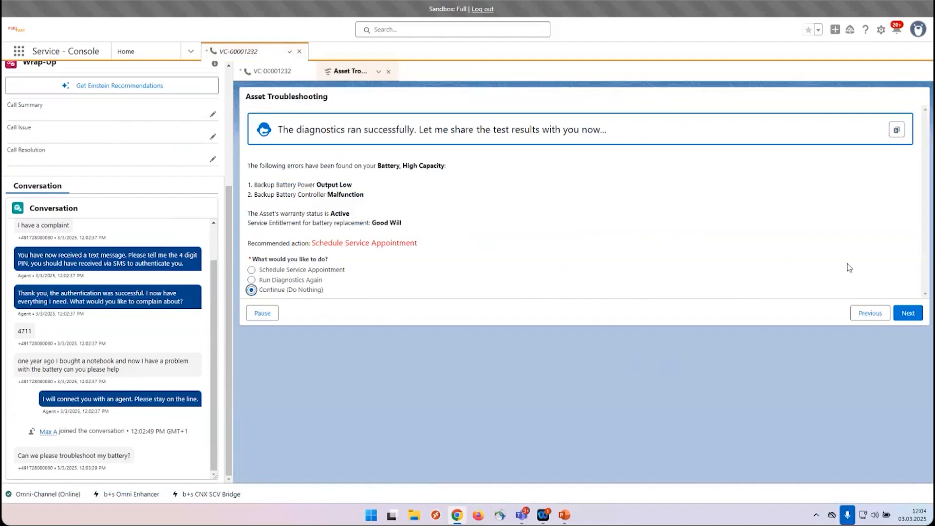
left_click(907, 312)
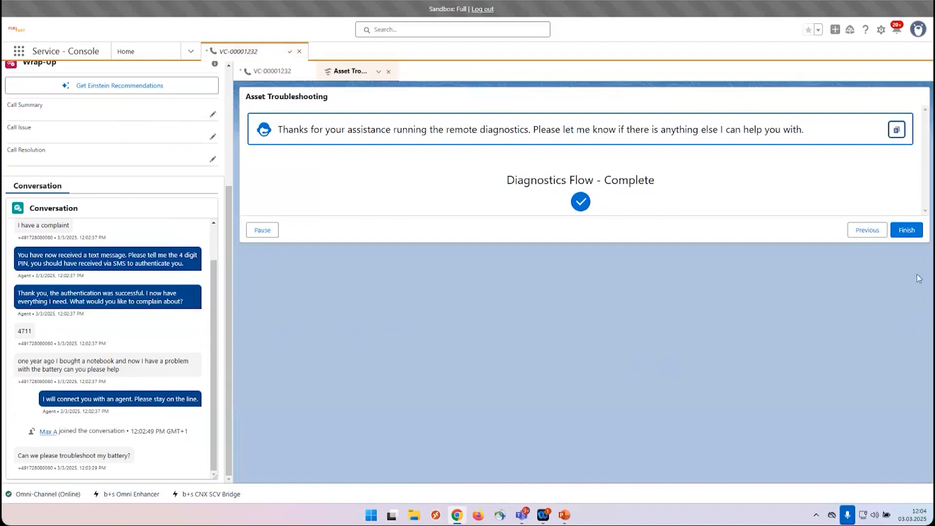
left_click(906, 230)
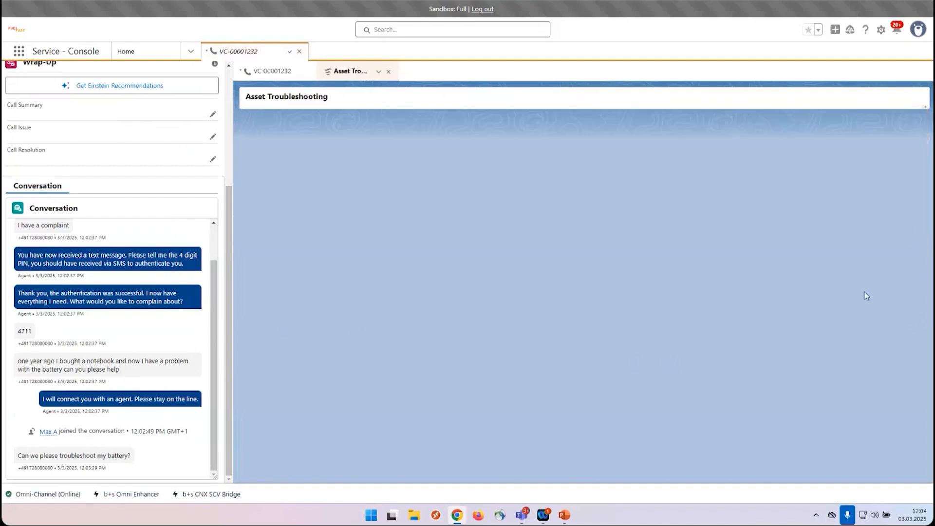
left_click(271, 71)
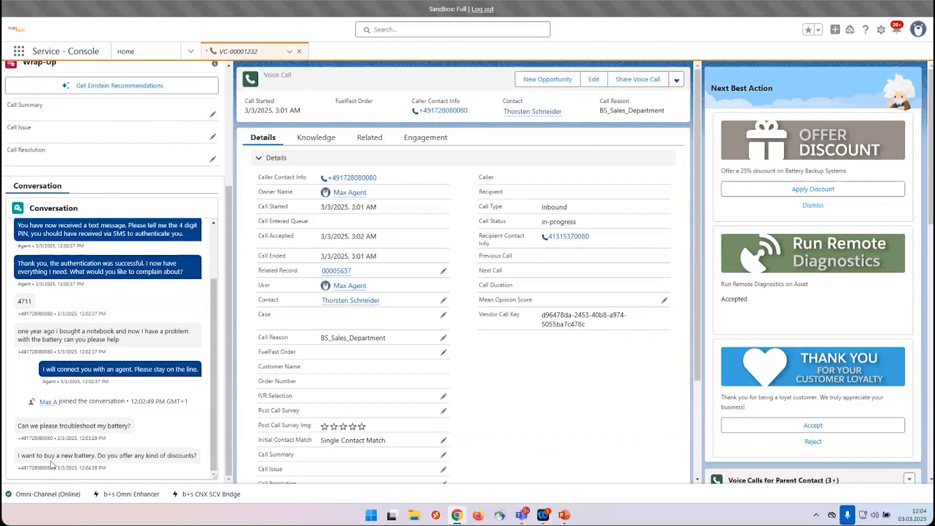
mouse_move(214, 459)
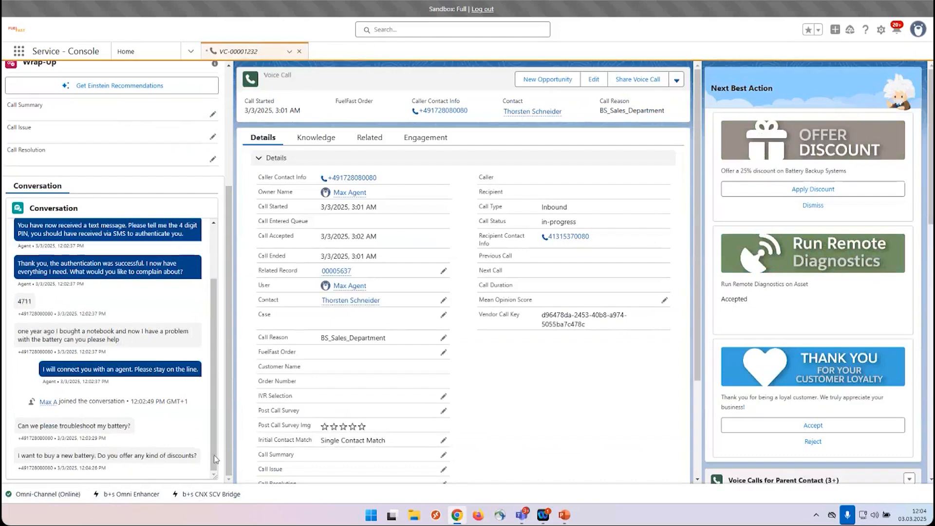
mouse_move(798, 212)
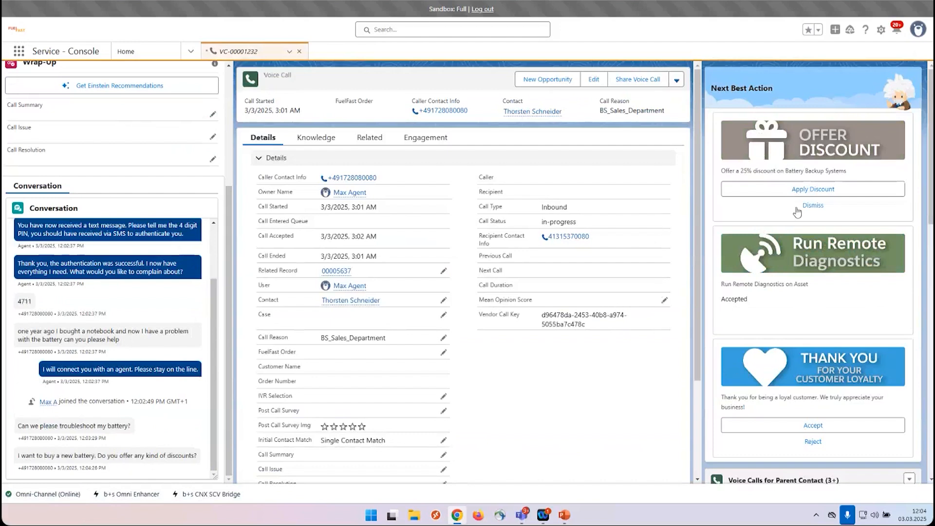
mouse_move(812, 189)
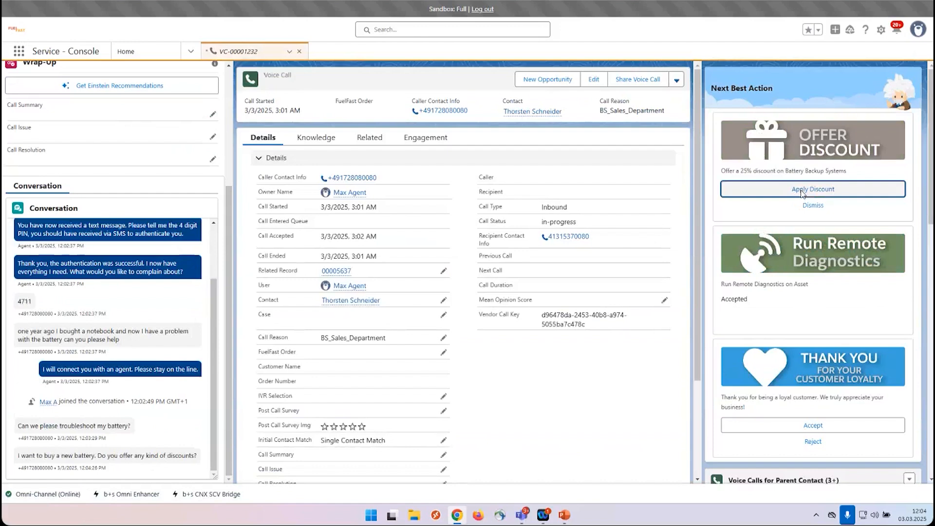
Apply the recommended Offer Discount action, bringing up the 10 Percent Discount offer
left_click(812, 188)
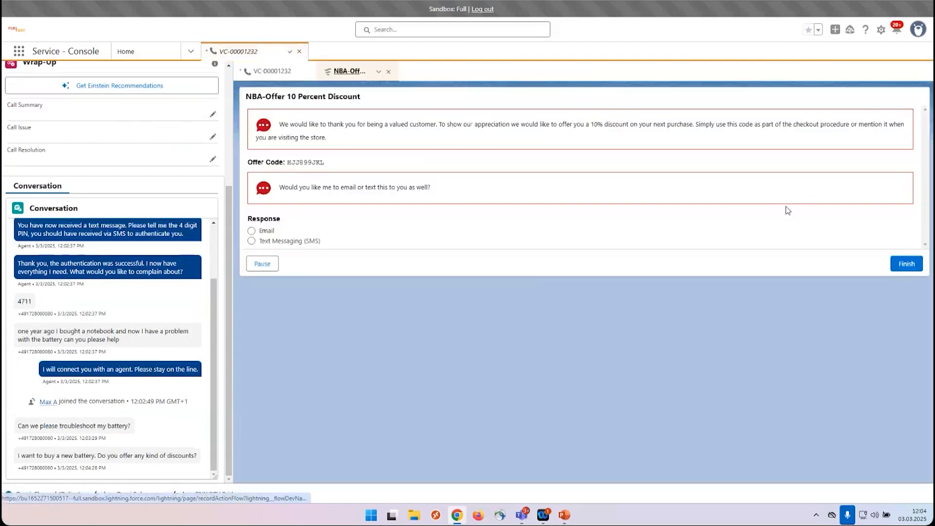
mouse_move(689, 251)
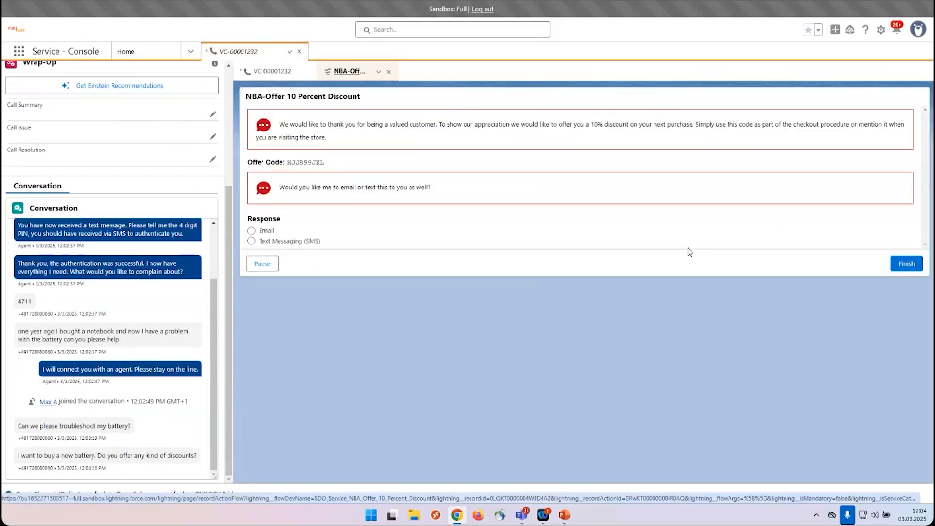
mouse_move(610, 133)
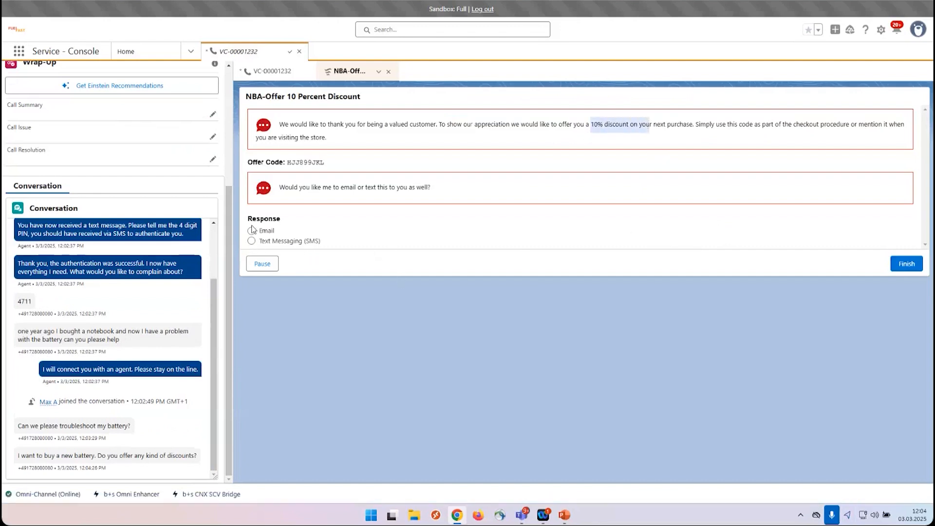
Send the 10 Percent Discount code by Text Messaging (SMS) and finish the offer flow
left_click(251, 241)
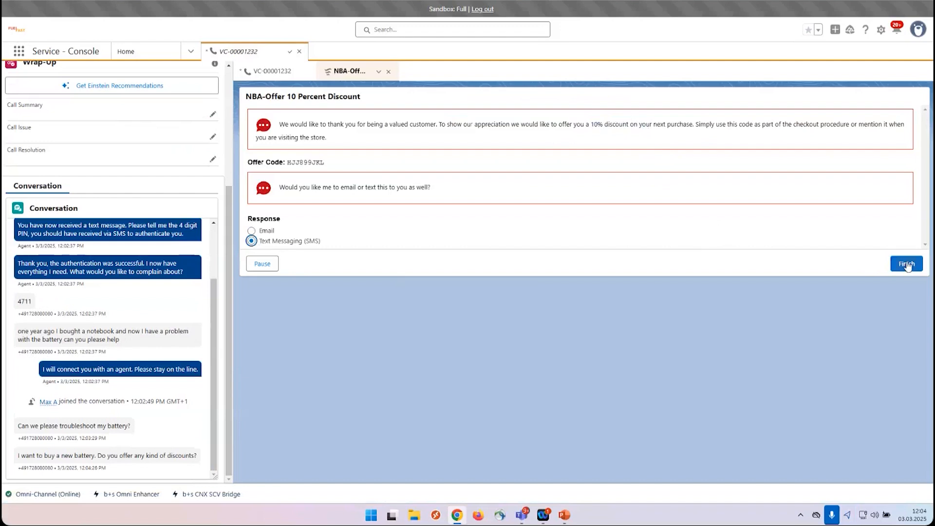
left_click(906, 264)
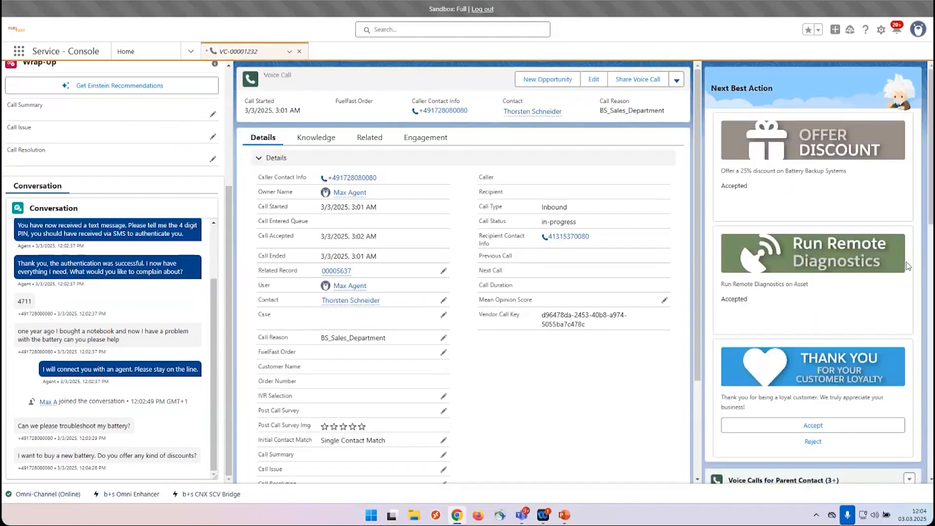
mouse_move(593, 384)
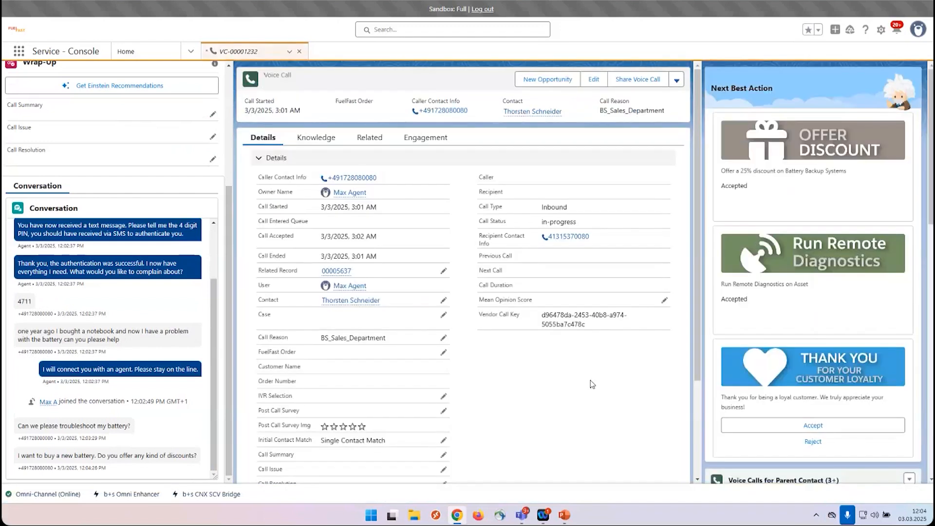
mouse_move(586, 373)
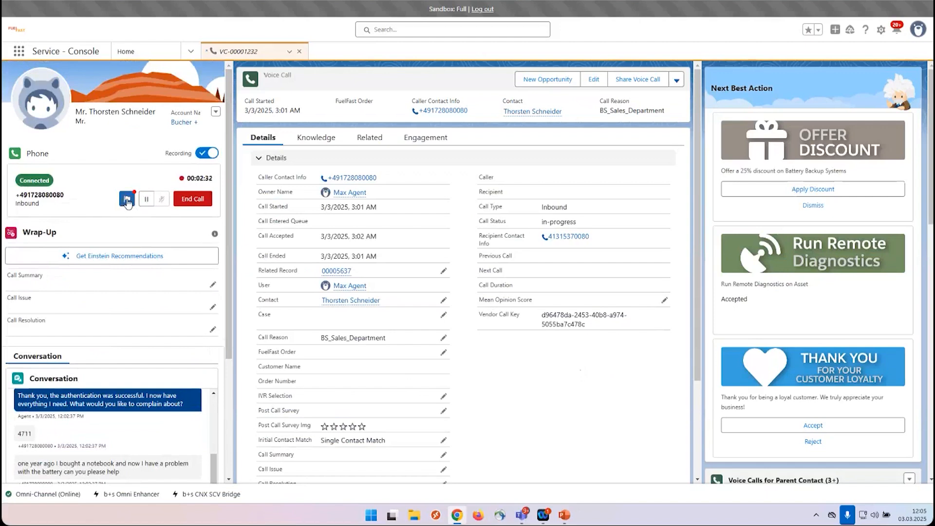
Raise a supervisor flag on the call and send the whisper 'i need help'
left_click(126, 198)
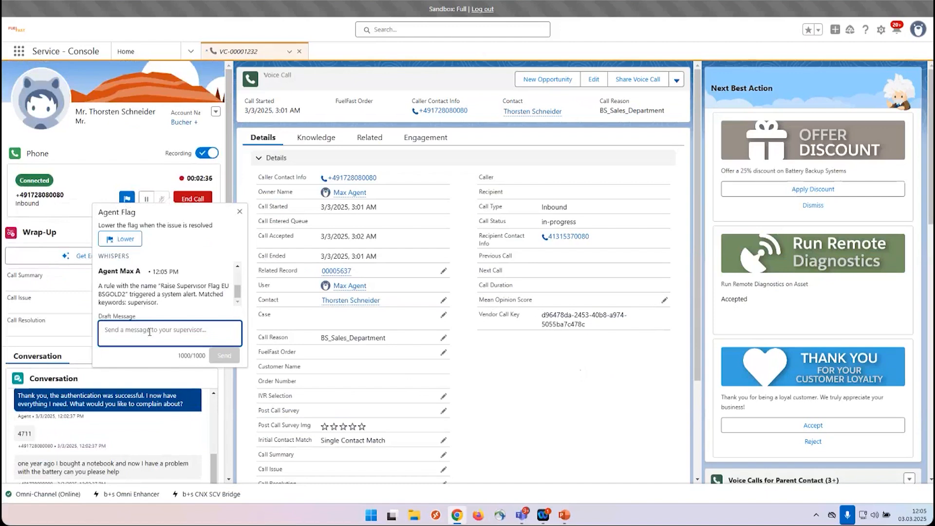
type("in")
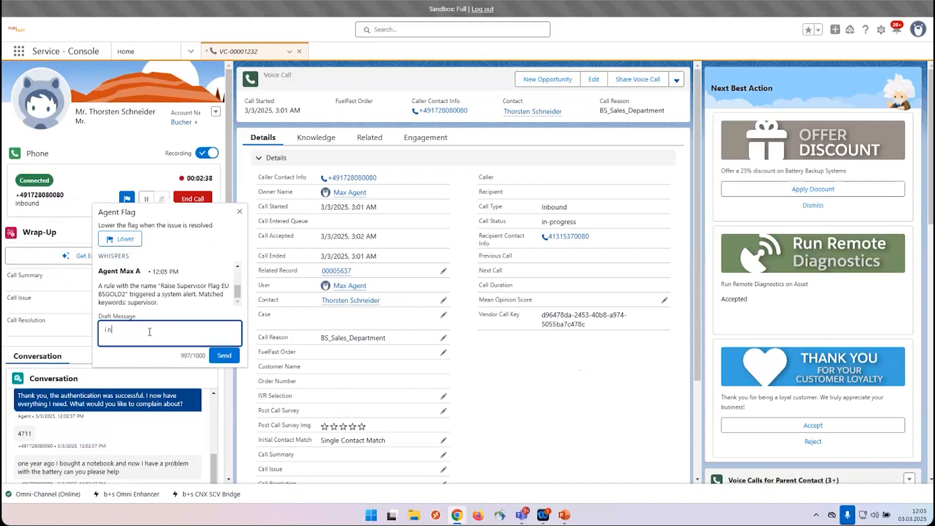
type("eed help")
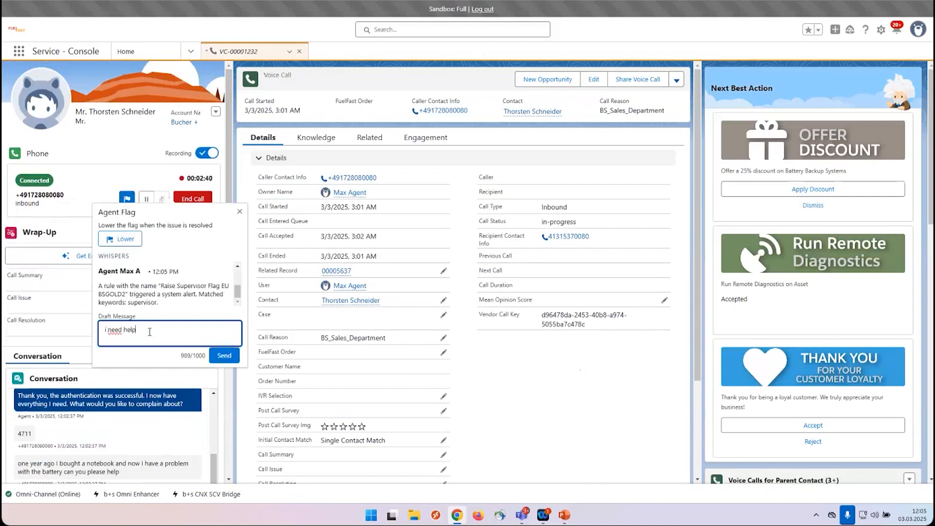
left_click(224, 355)
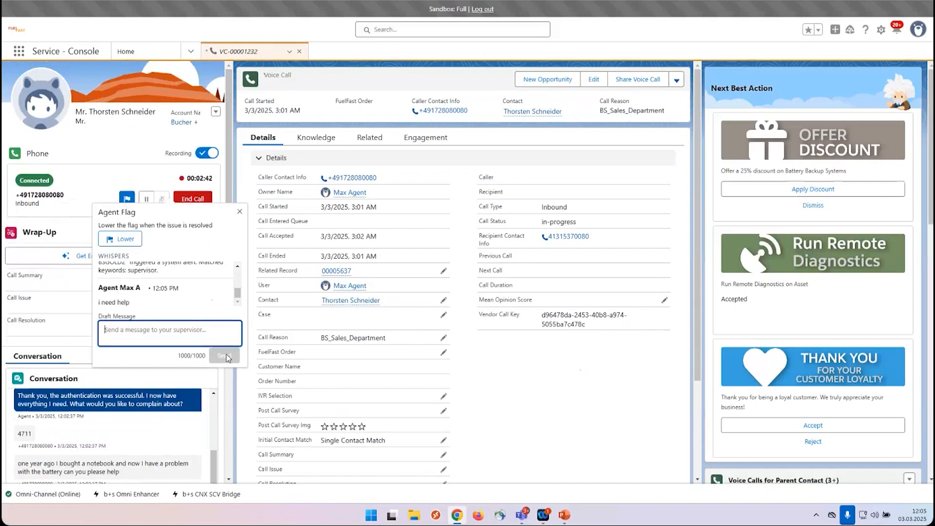
mouse_move(148, 140)
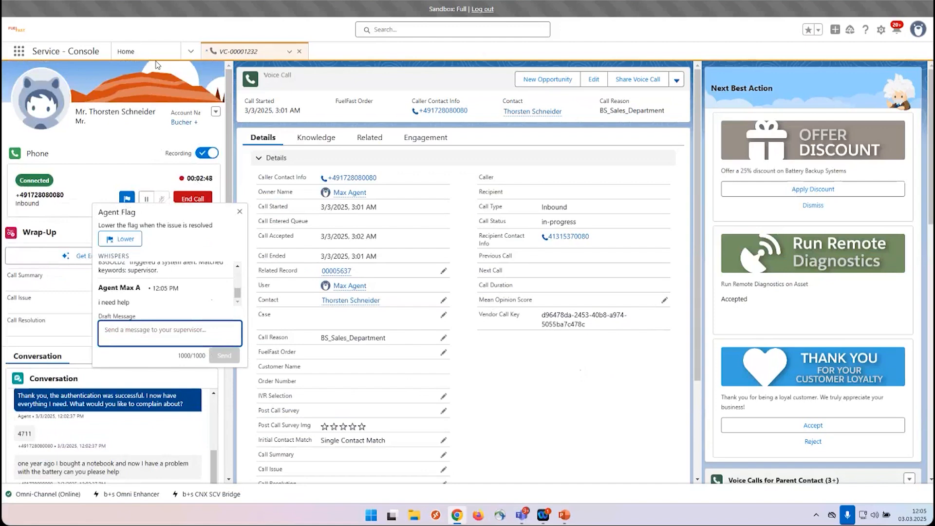
Switch to Omni Supervisor and monitor Max Agent's flagged live call
left_click(190, 51)
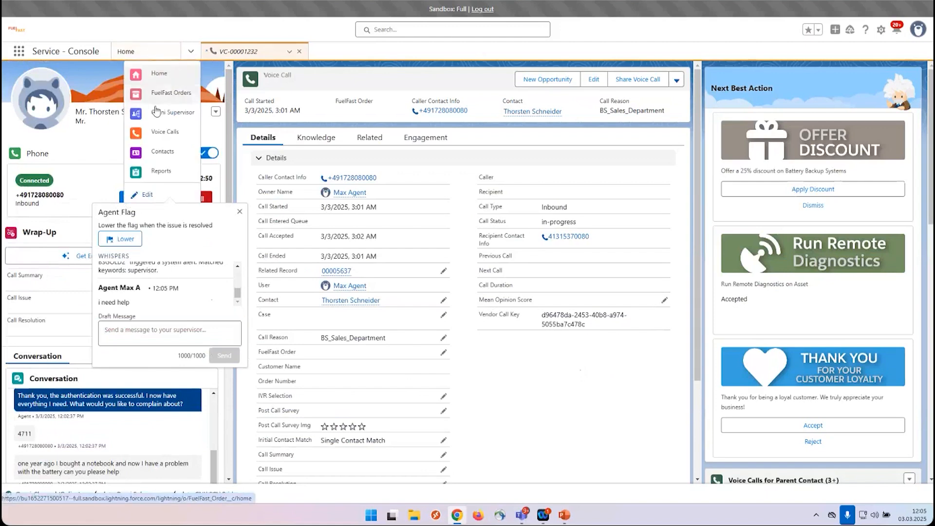
left_click(176, 113)
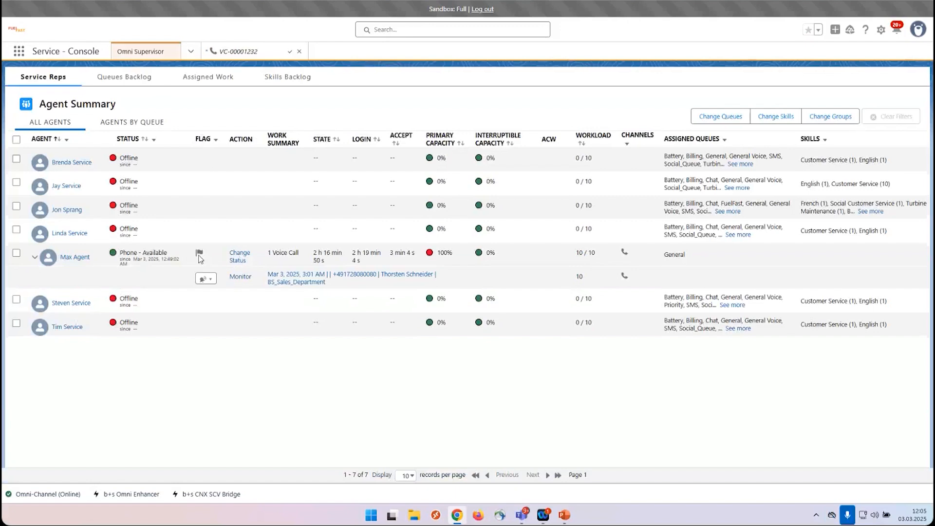
mouse_move(230, 280)
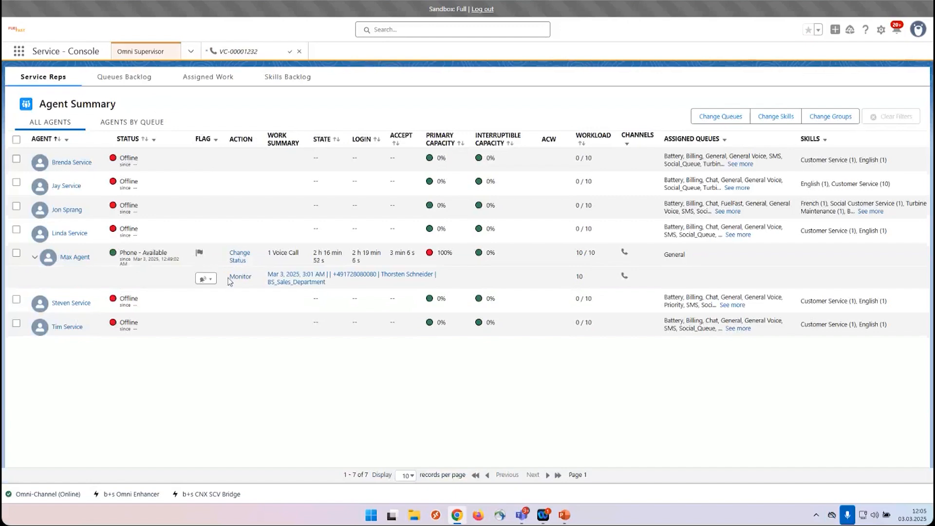
mouse_move(239, 277)
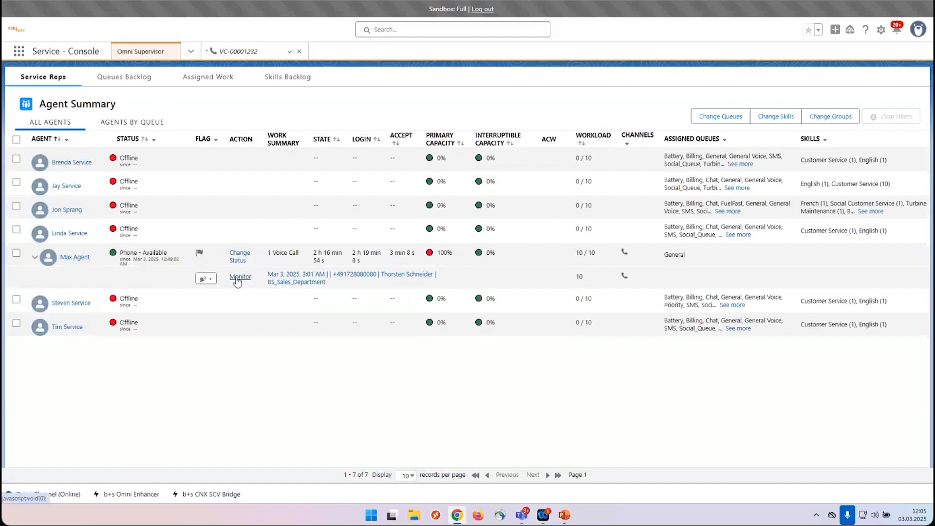
left_click(240, 277)
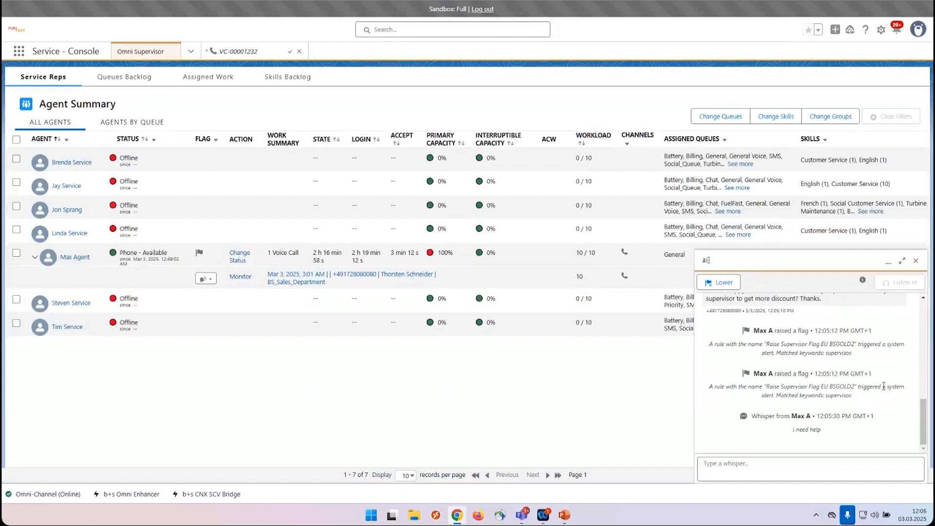
Whisper '20% is ok' to the agent and head back to the voice call record
scroll("up", 3)
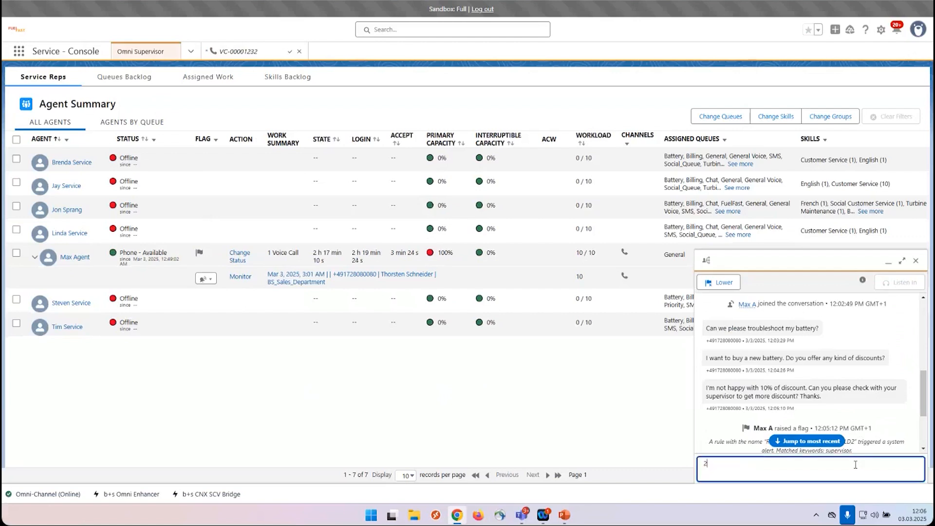
type("20% is o")
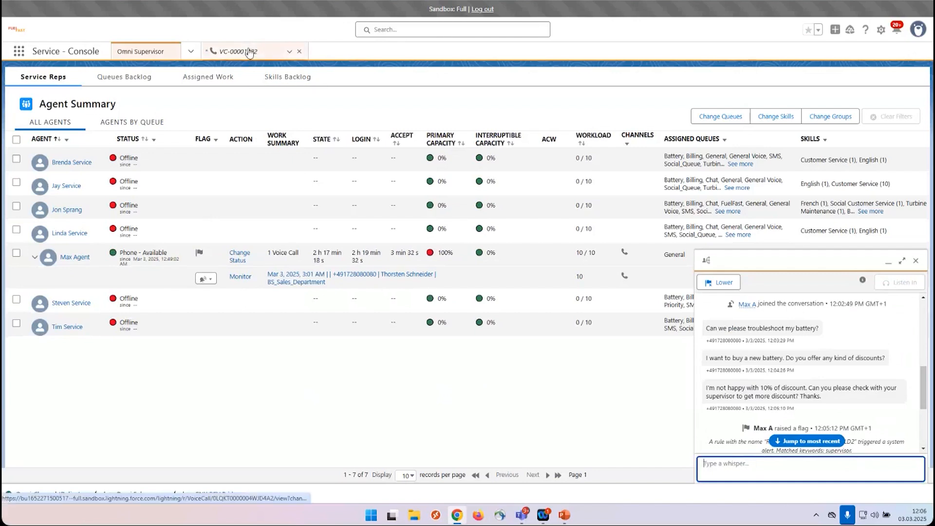
left_click(238, 51)
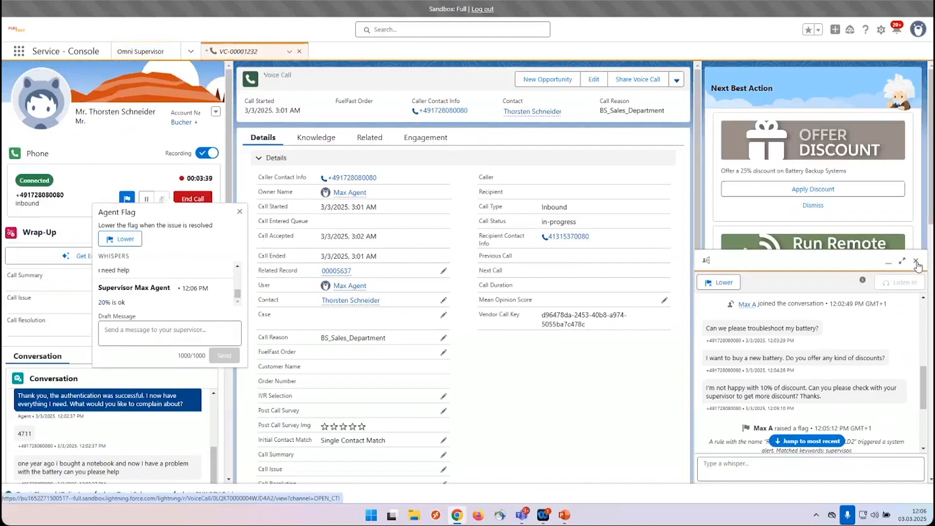
Close the supervisor monitoring window and review the conversation where the 20% offer is made
left_click(916, 261)
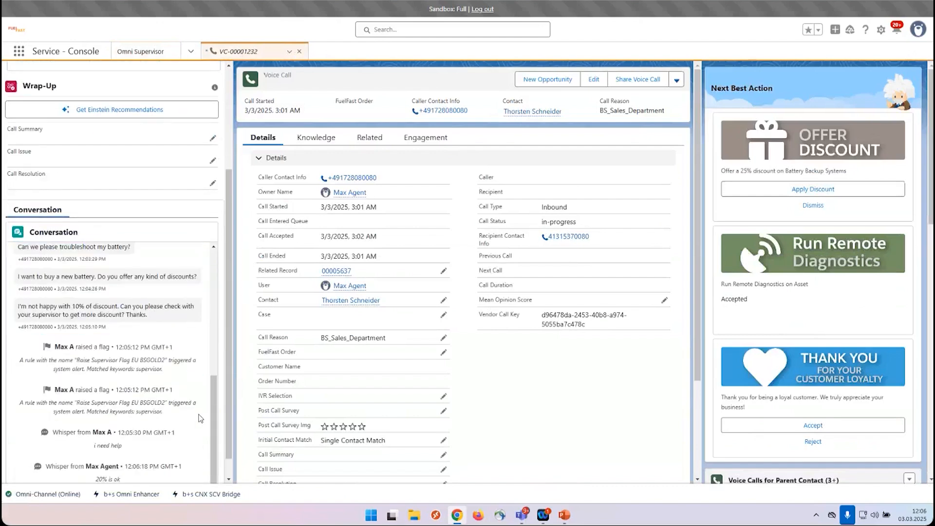
scroll("up", 3)
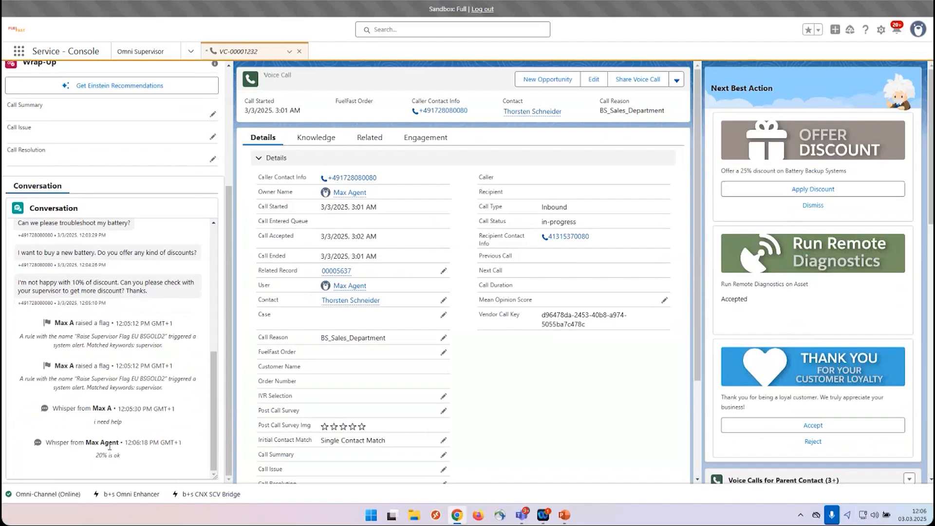
scroll("down", 3)
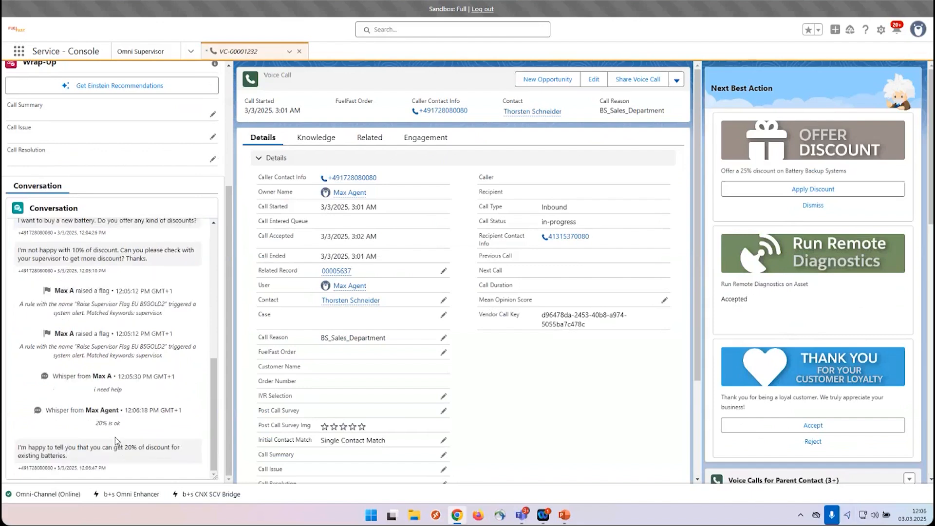
mouse_move(203, 398)
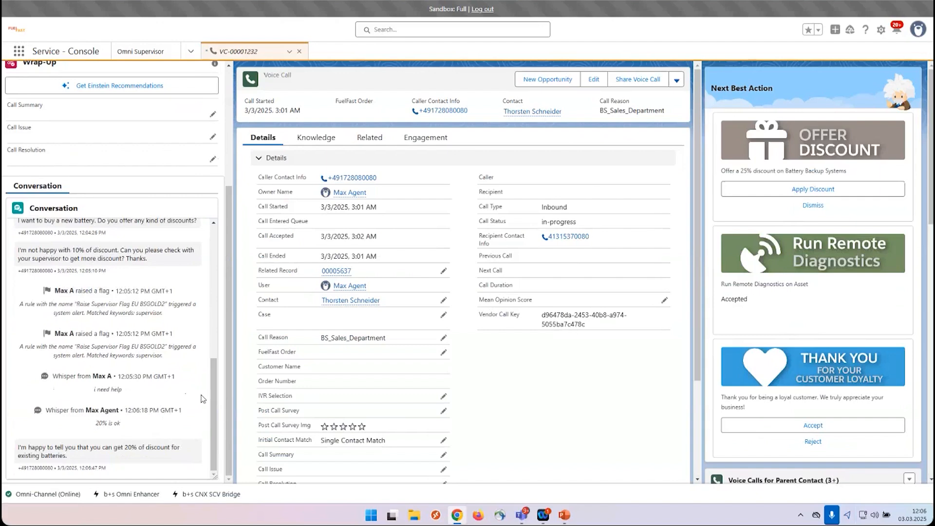
mouse_move(221, 397)
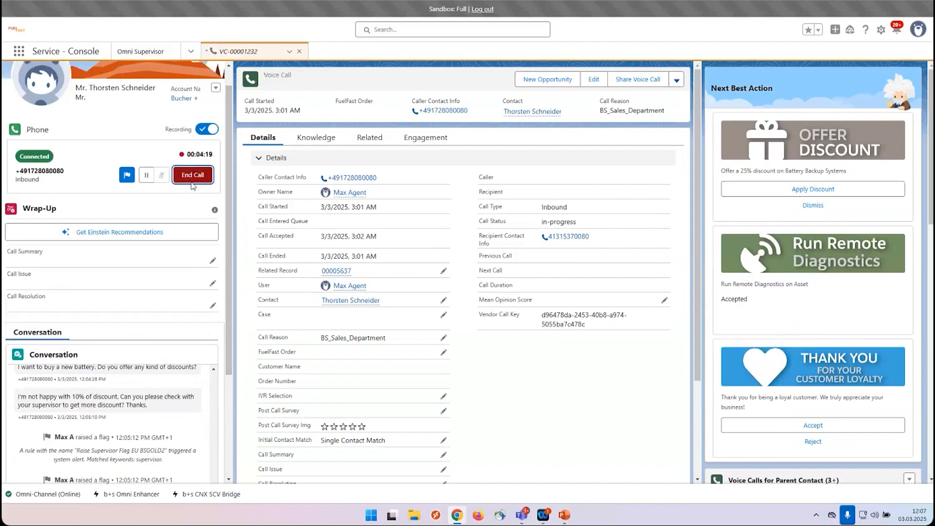
End the call and save the Einstein-generated wrap-up summary, issue and resolution
left_click(193, 174)
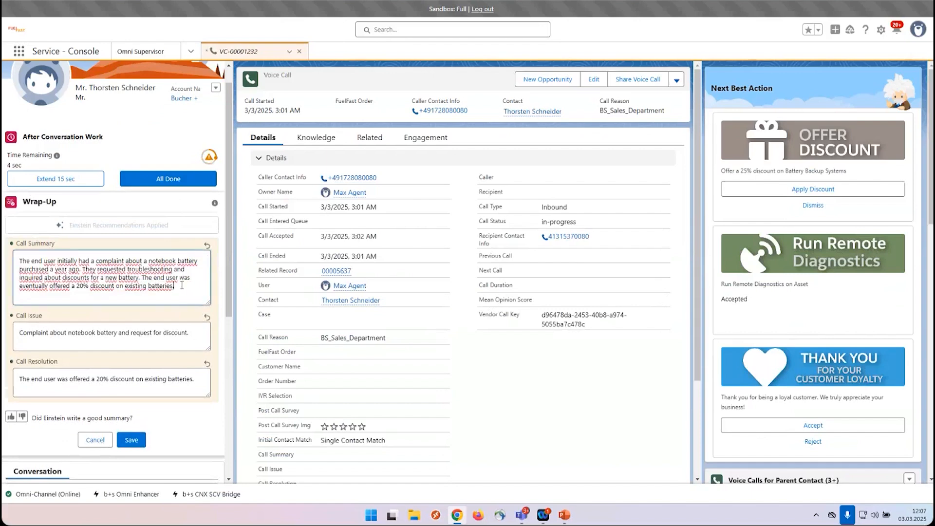
mouse_move(19, 321)
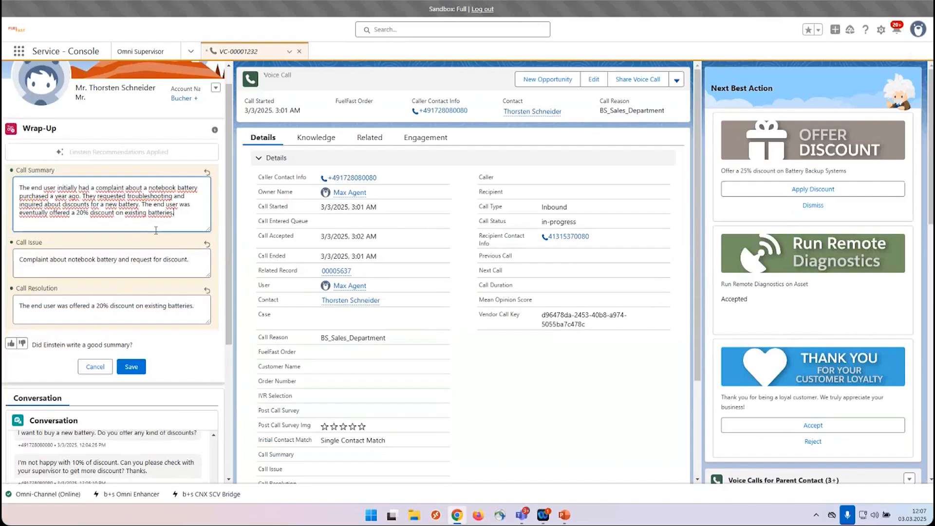
mouse_move(152, 331)
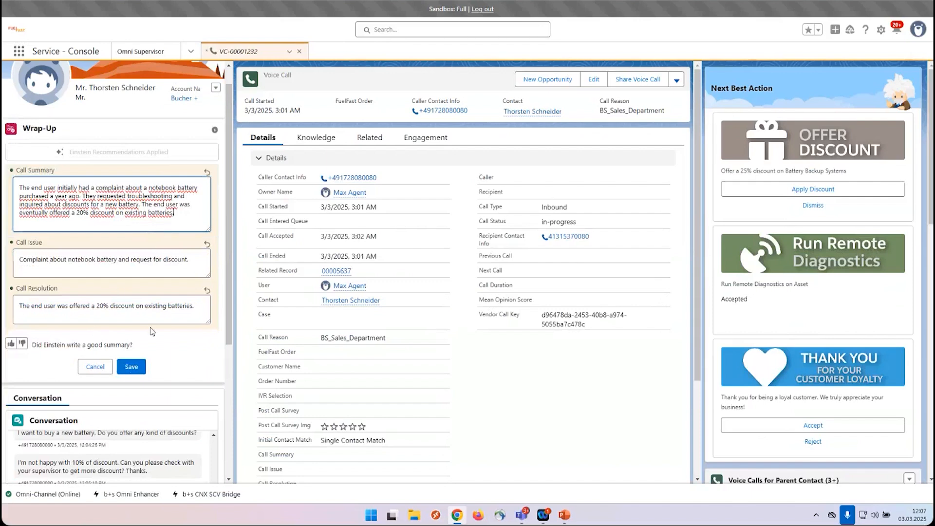
left_click(131, 366)
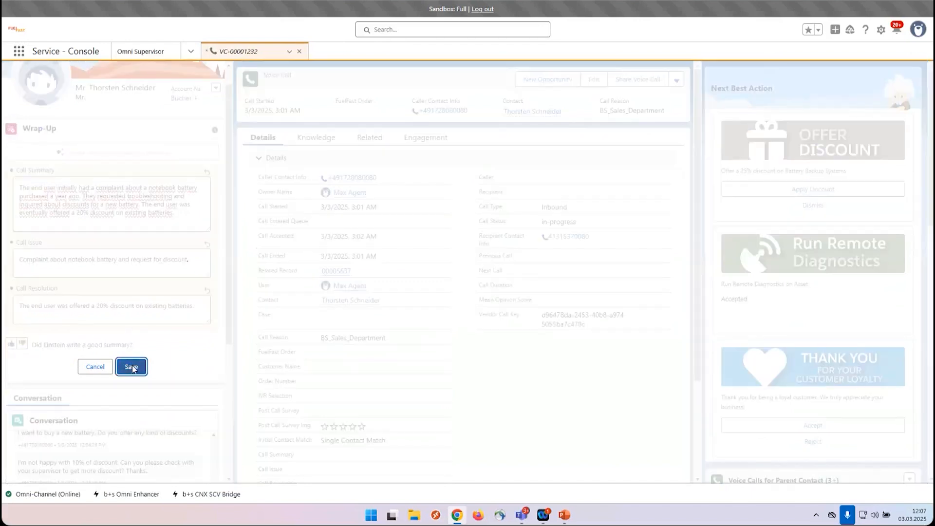
left_click(130, 366)
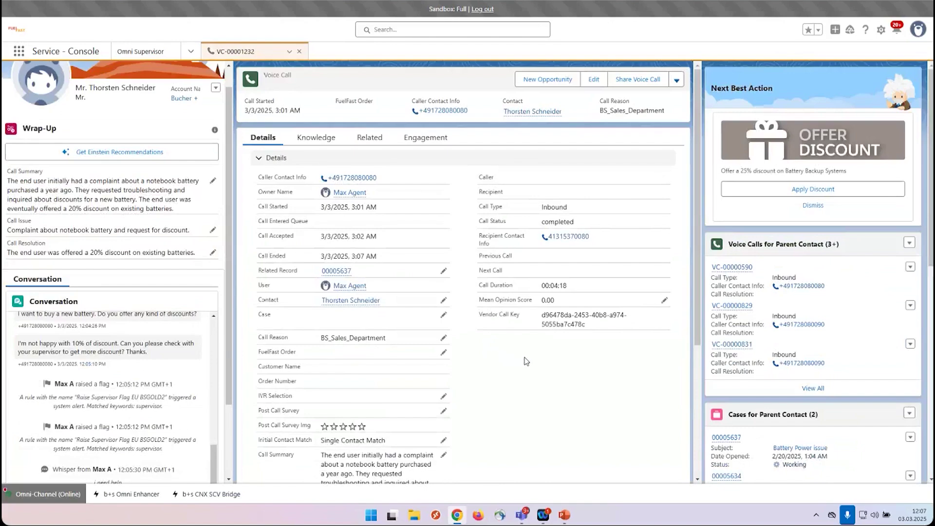